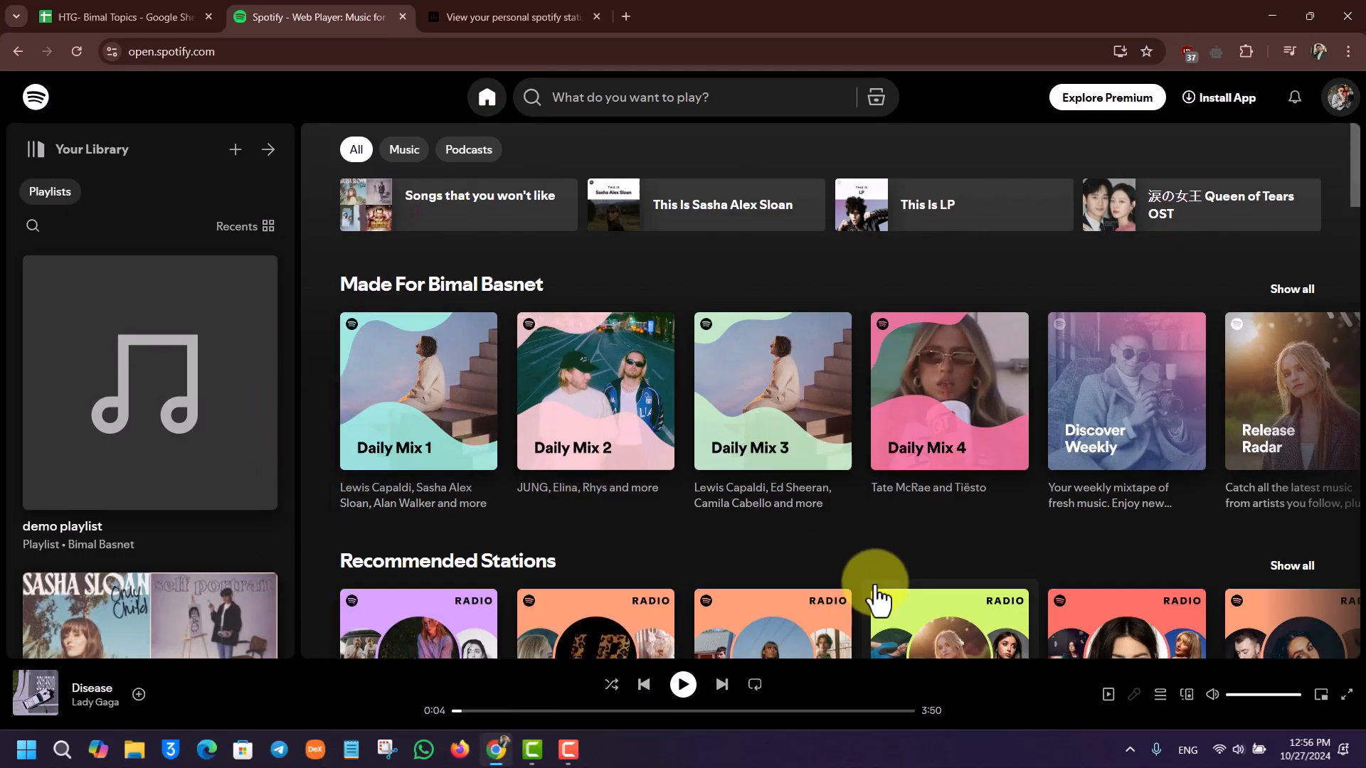
mouse_move(800, 596)
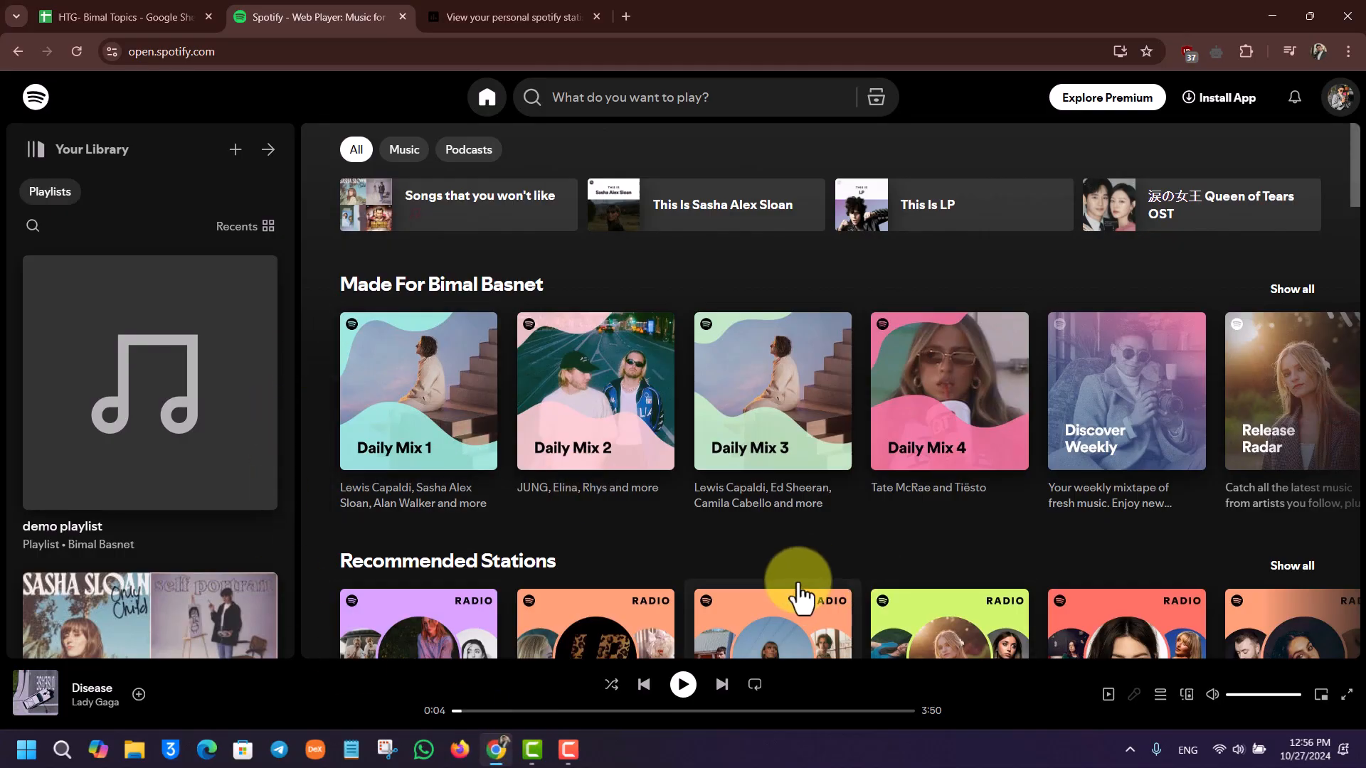
mouse_move(296, 74)
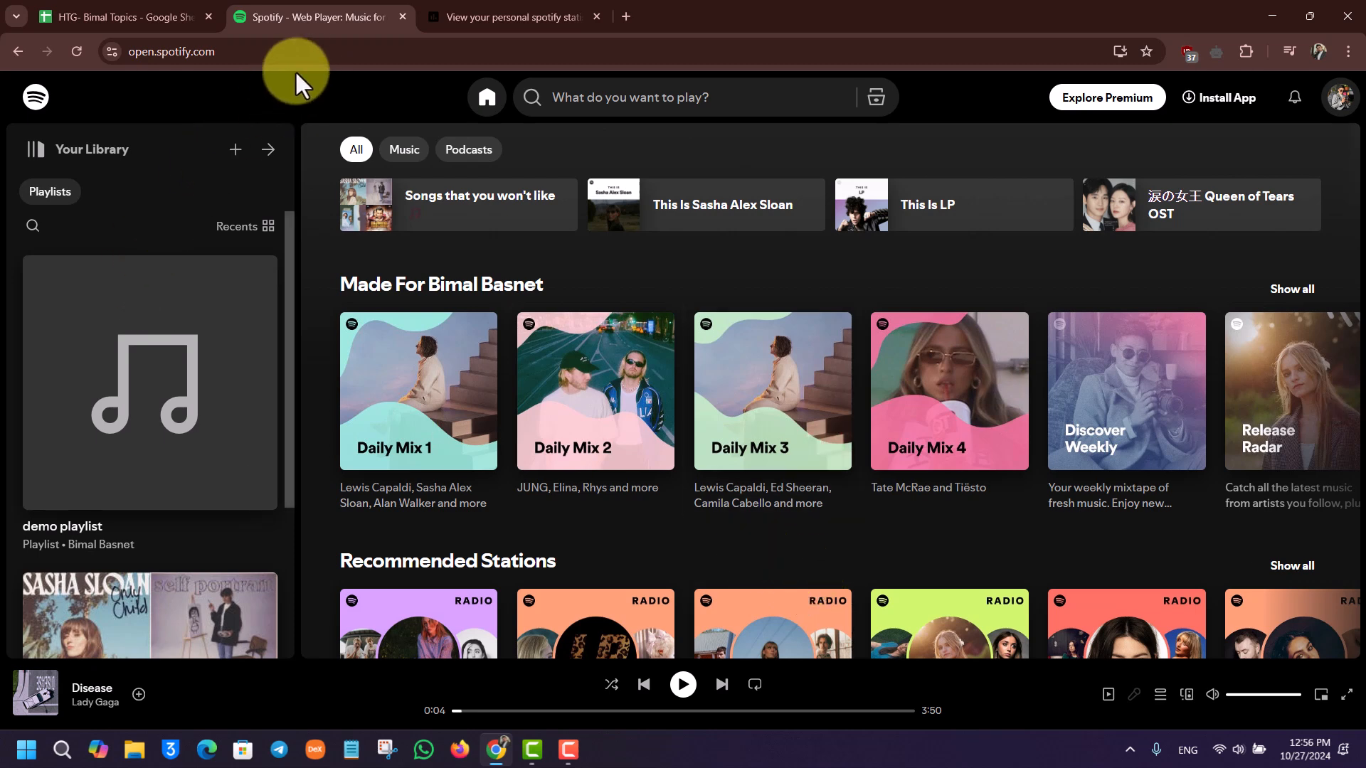
mouse_move(496, 370)
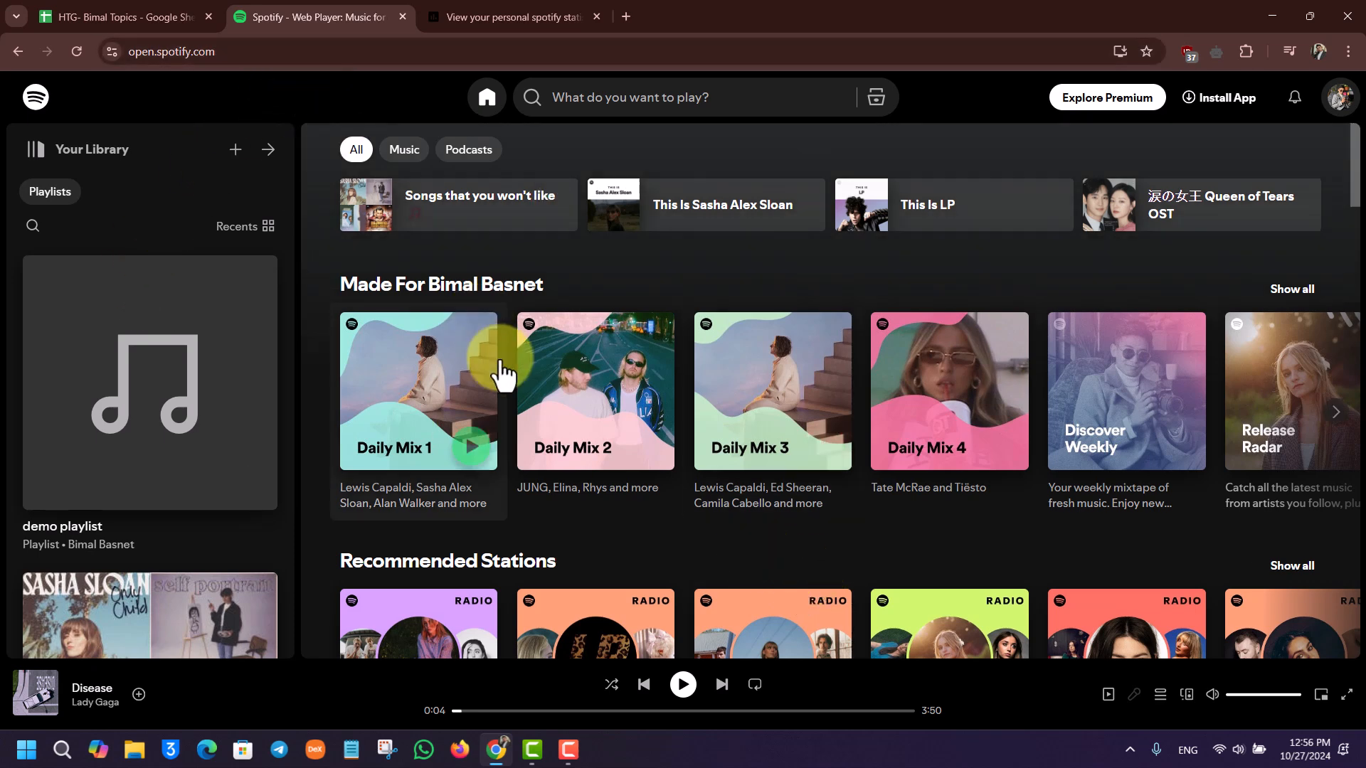
Scroll down the Spotify home feed to the Recently played shelf.
scroll(down, 3)
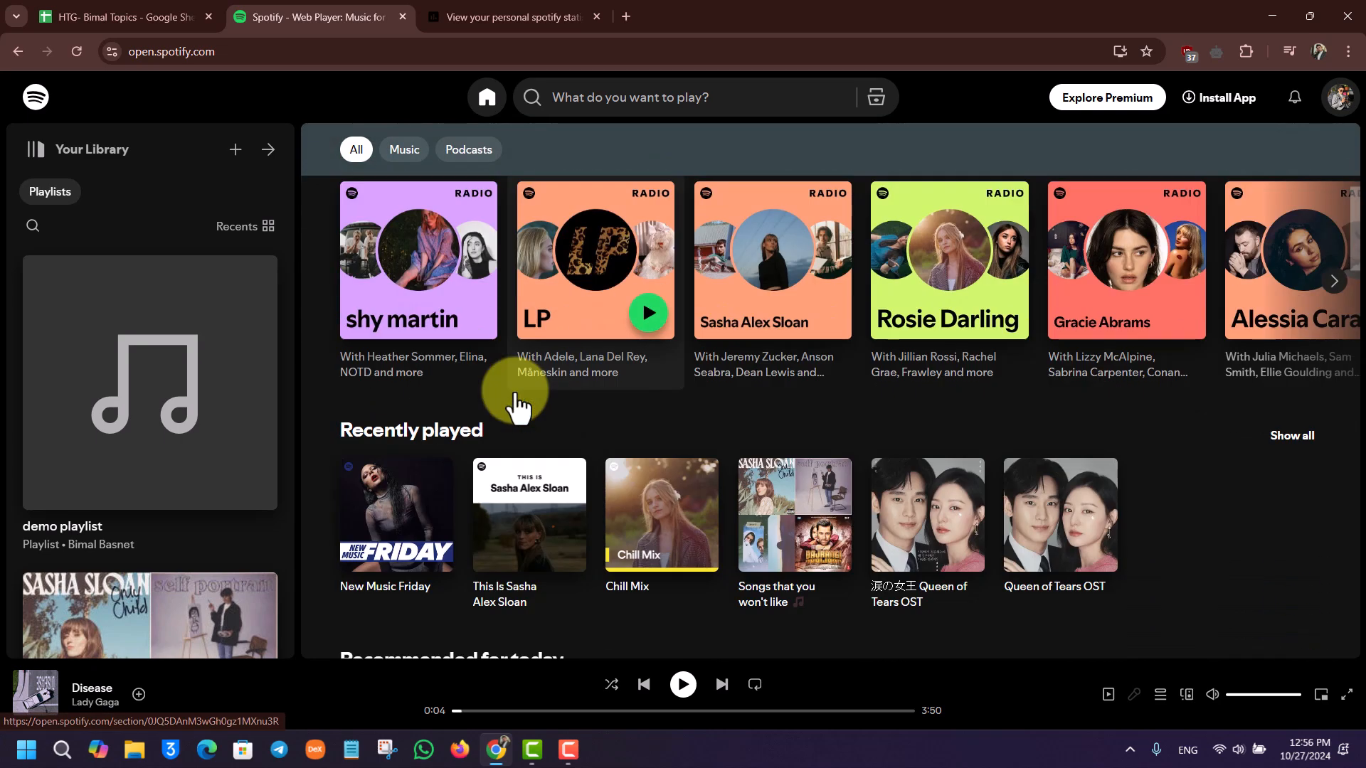
scroll(down, 3)
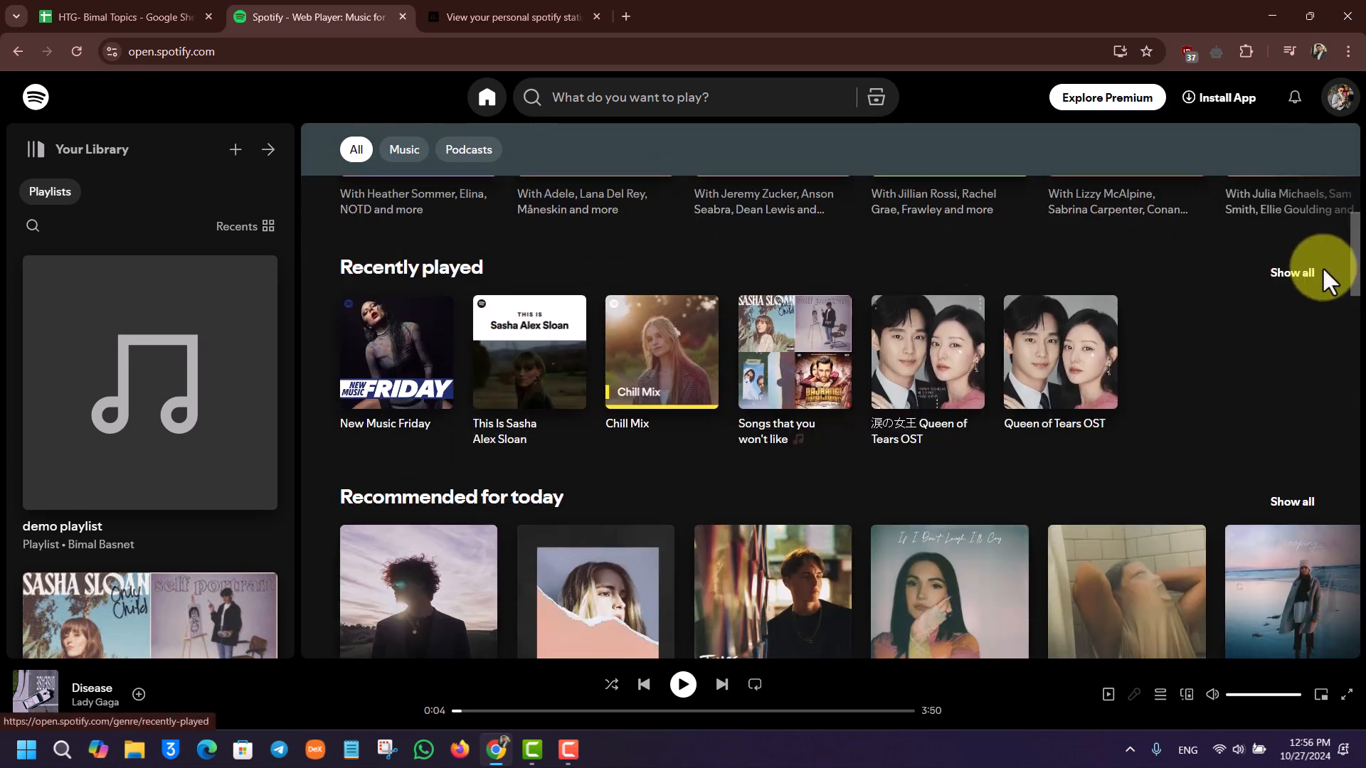
Open 'Show all' for Recently played and scroll through the playlists and albums.
click(1297, 272)
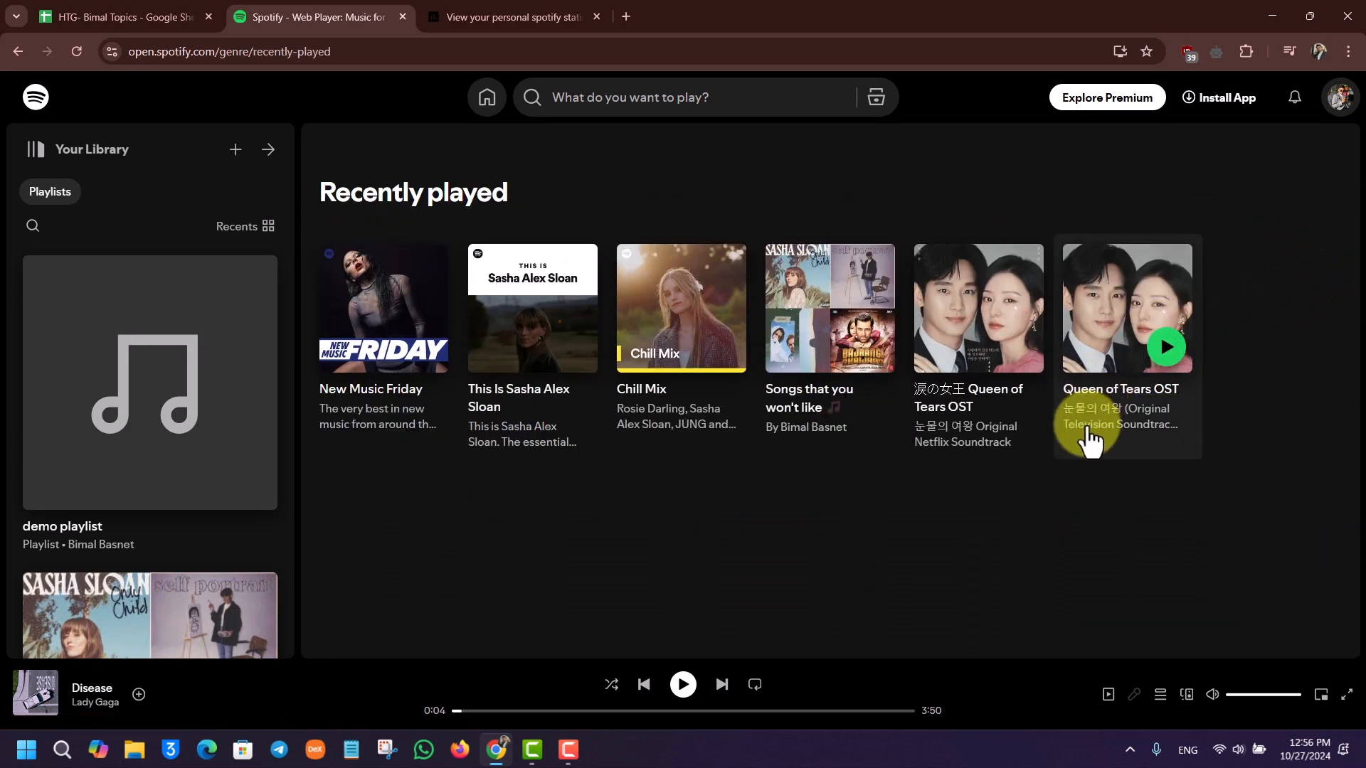
scroll(down, 3)
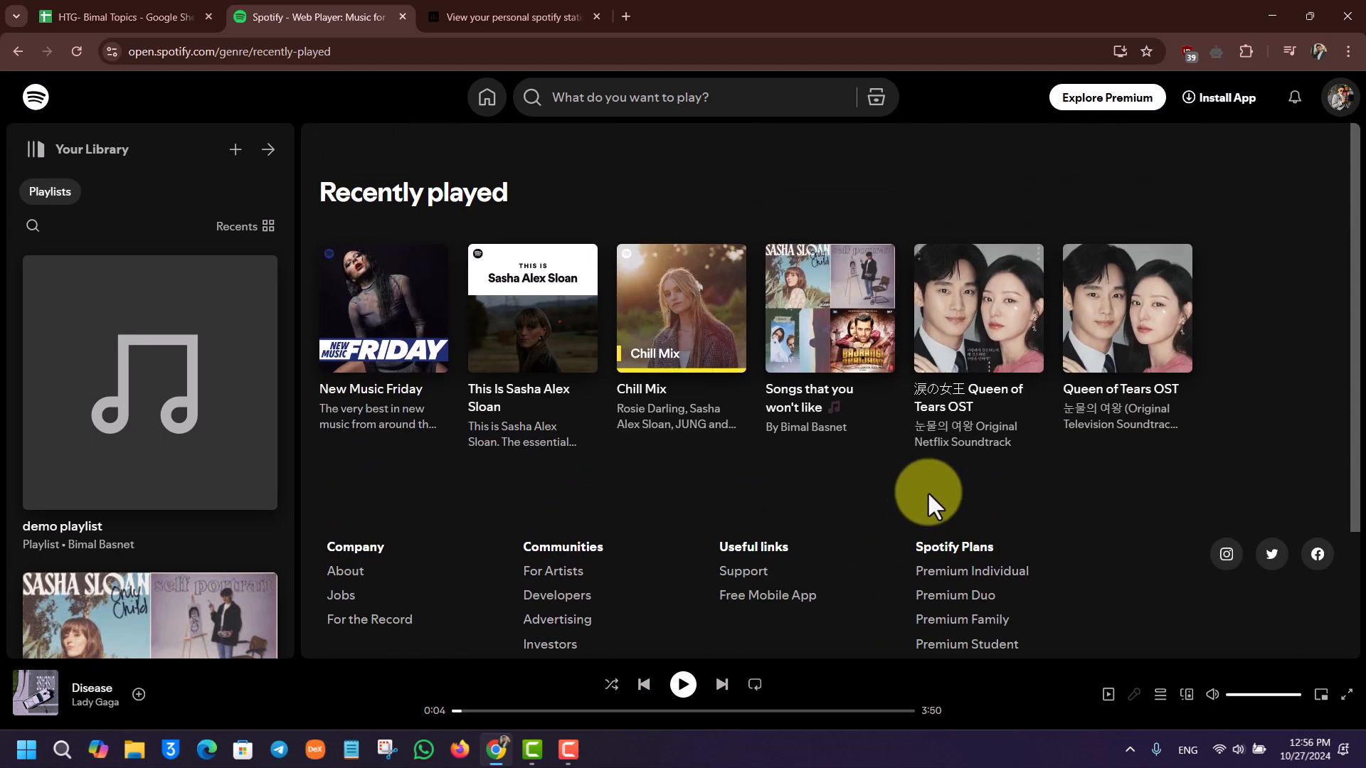
mouse_move(1164, 471)
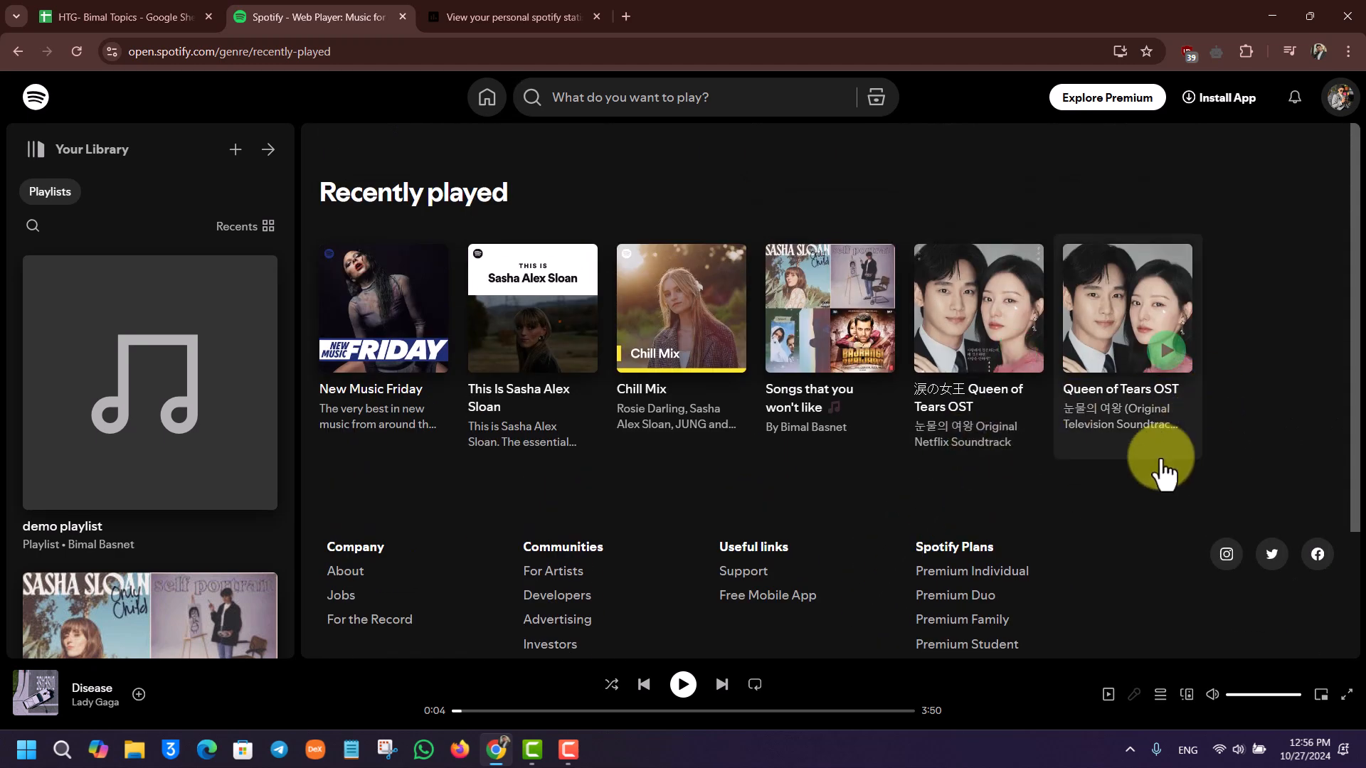
mouse_move(1058, 416)
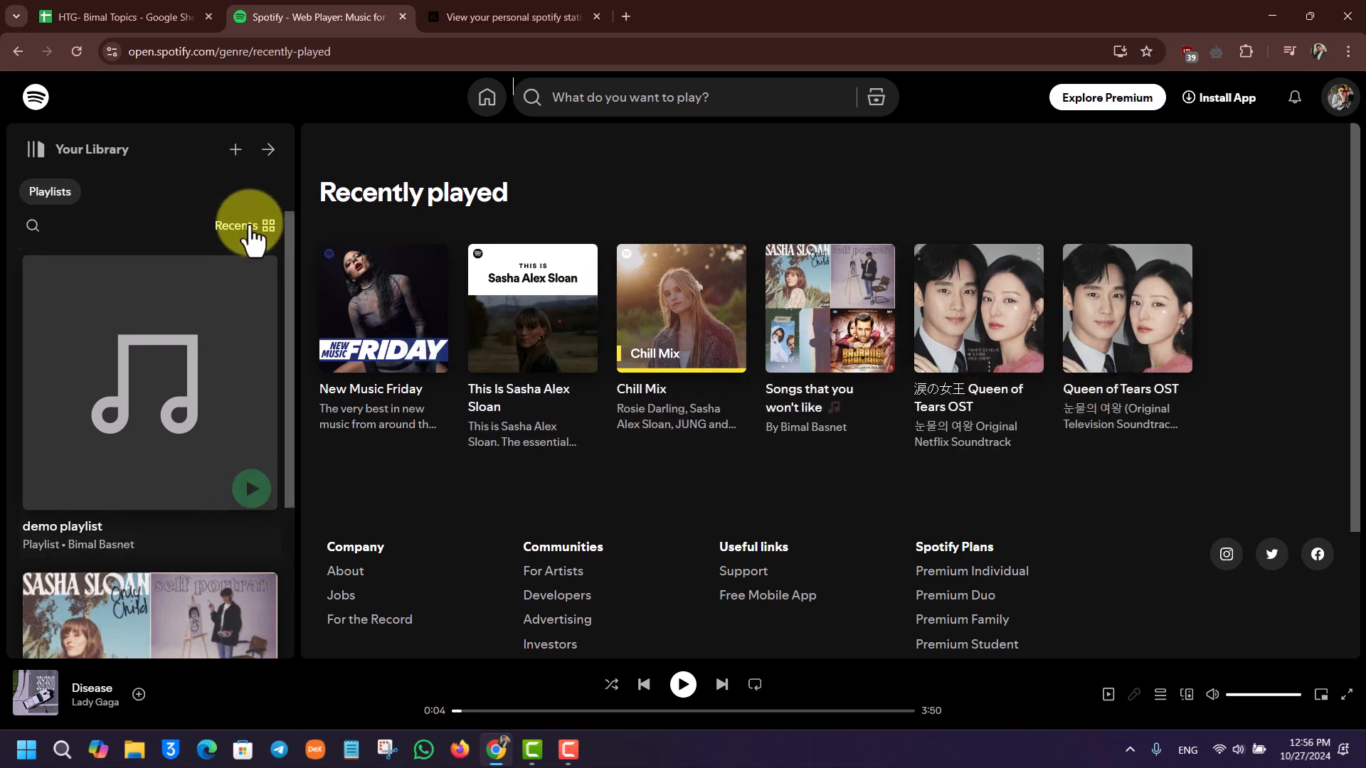
Switch to the statsforspotify.com tab and go to its home page.
click(513, 17)
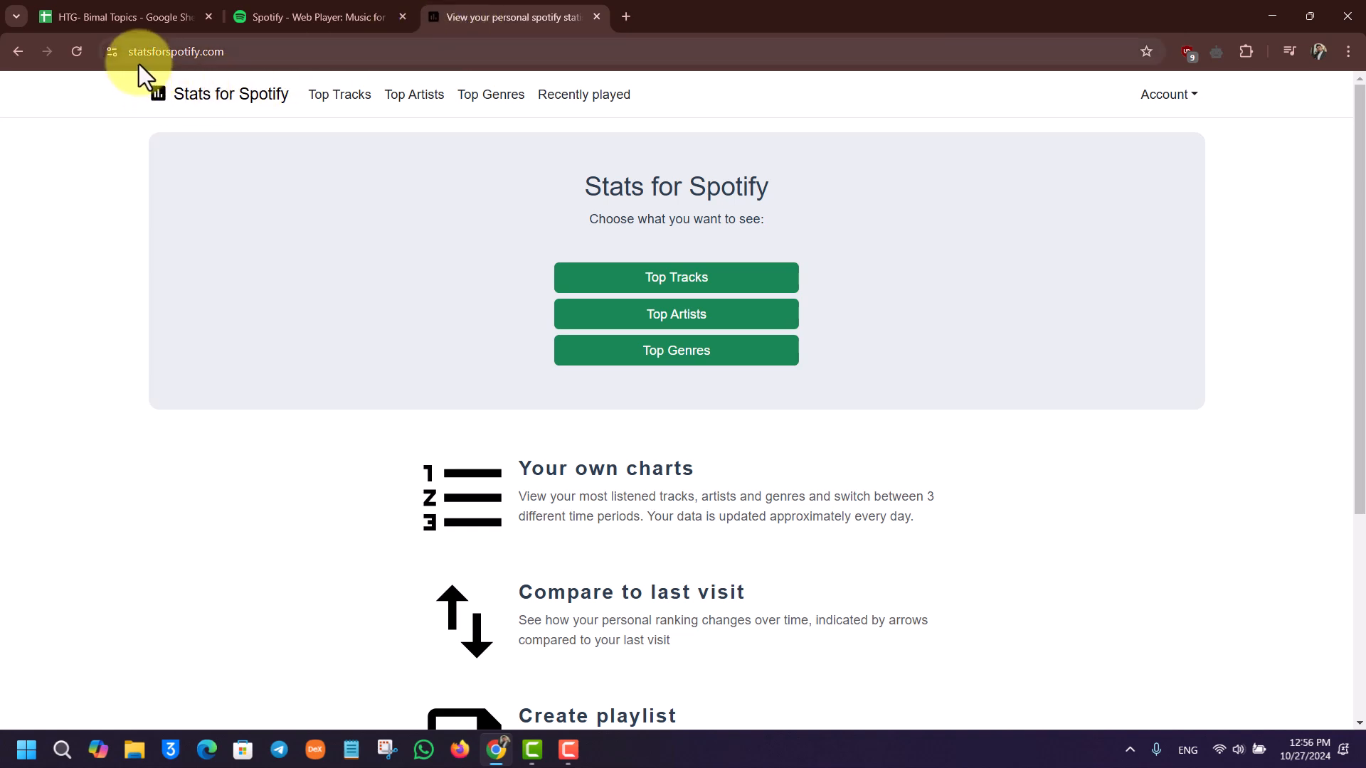
mouse_move(222, 56)
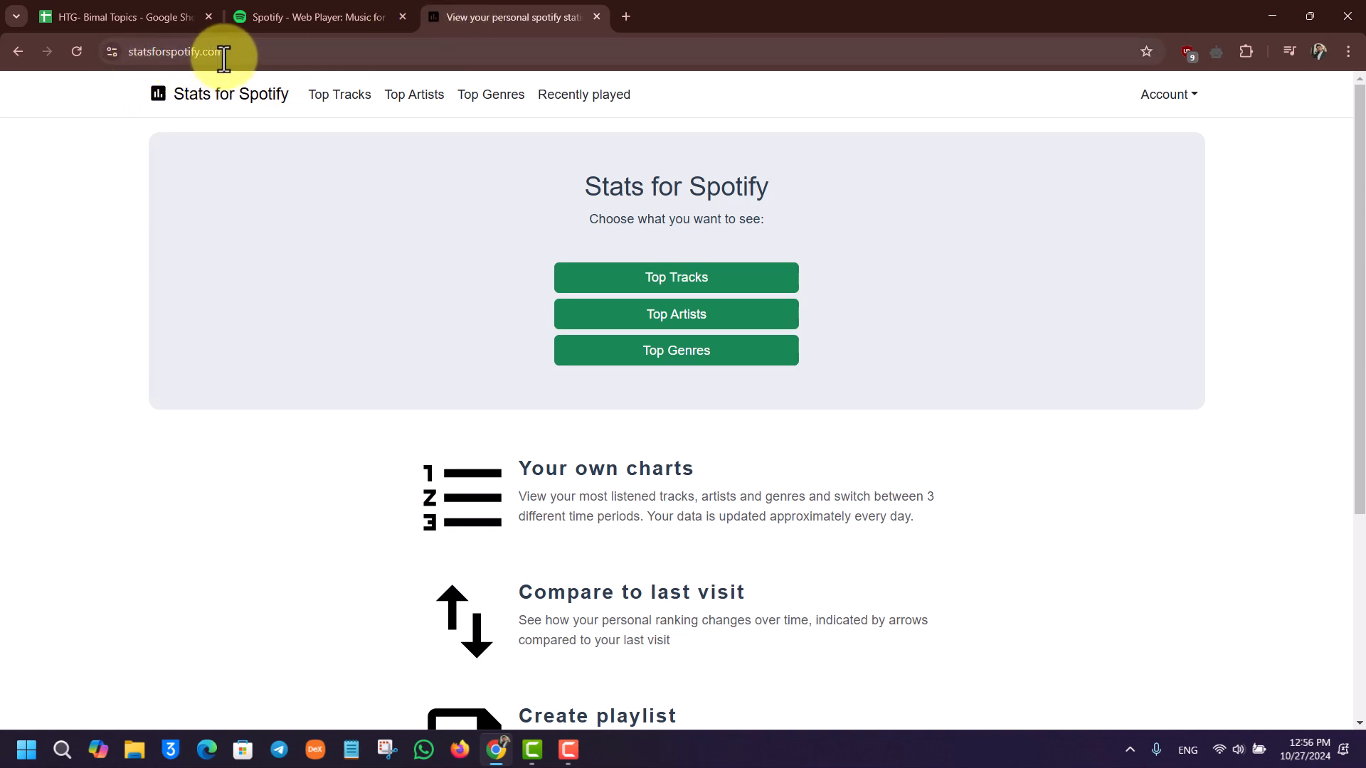
mouse_move(1301, 62)
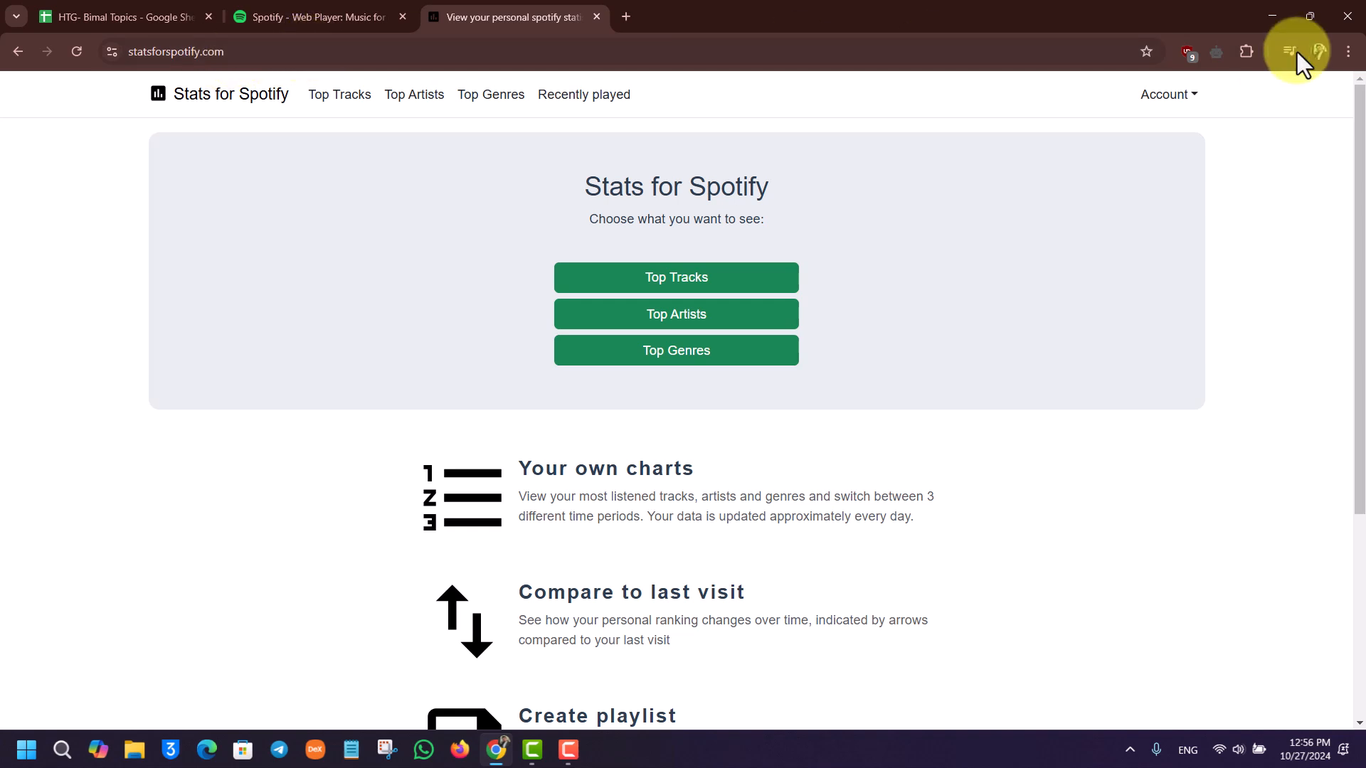
click(1167, 94)
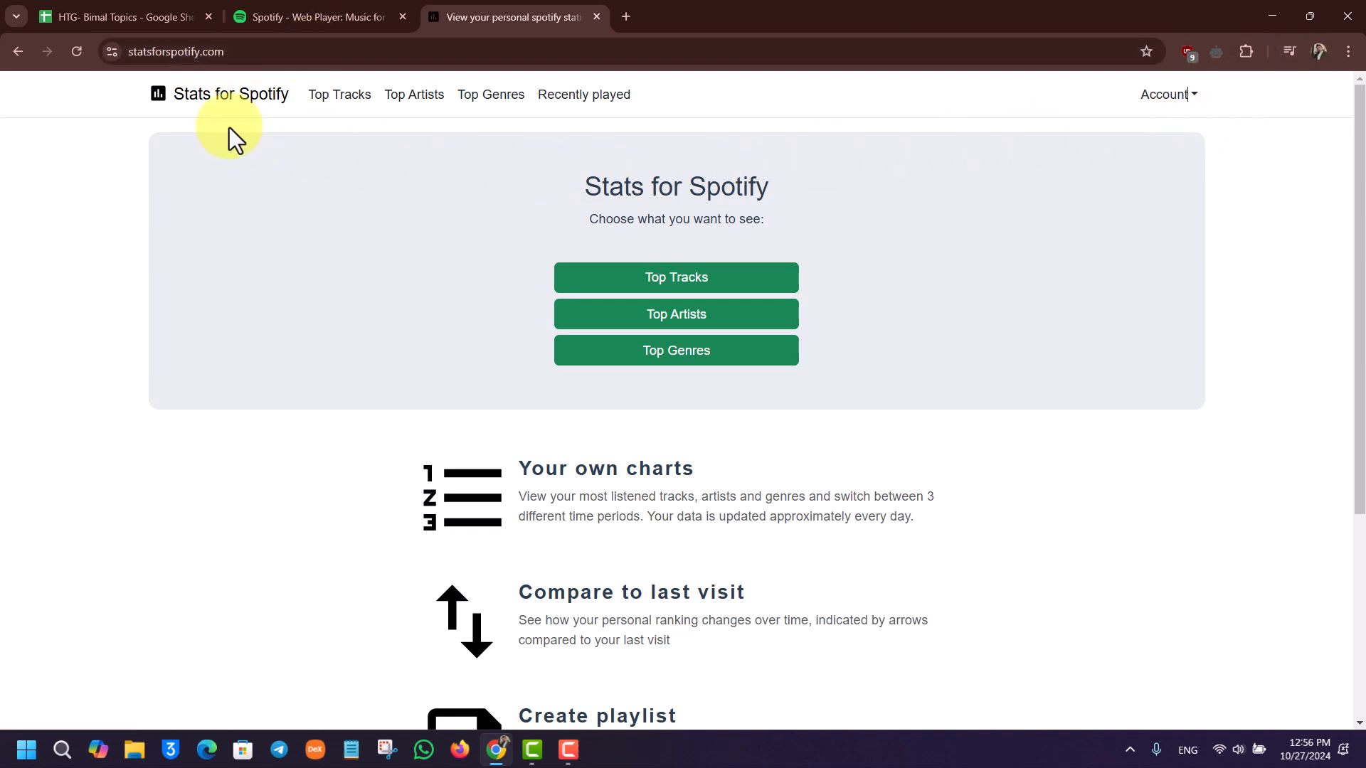
mouse_move(264, 118)
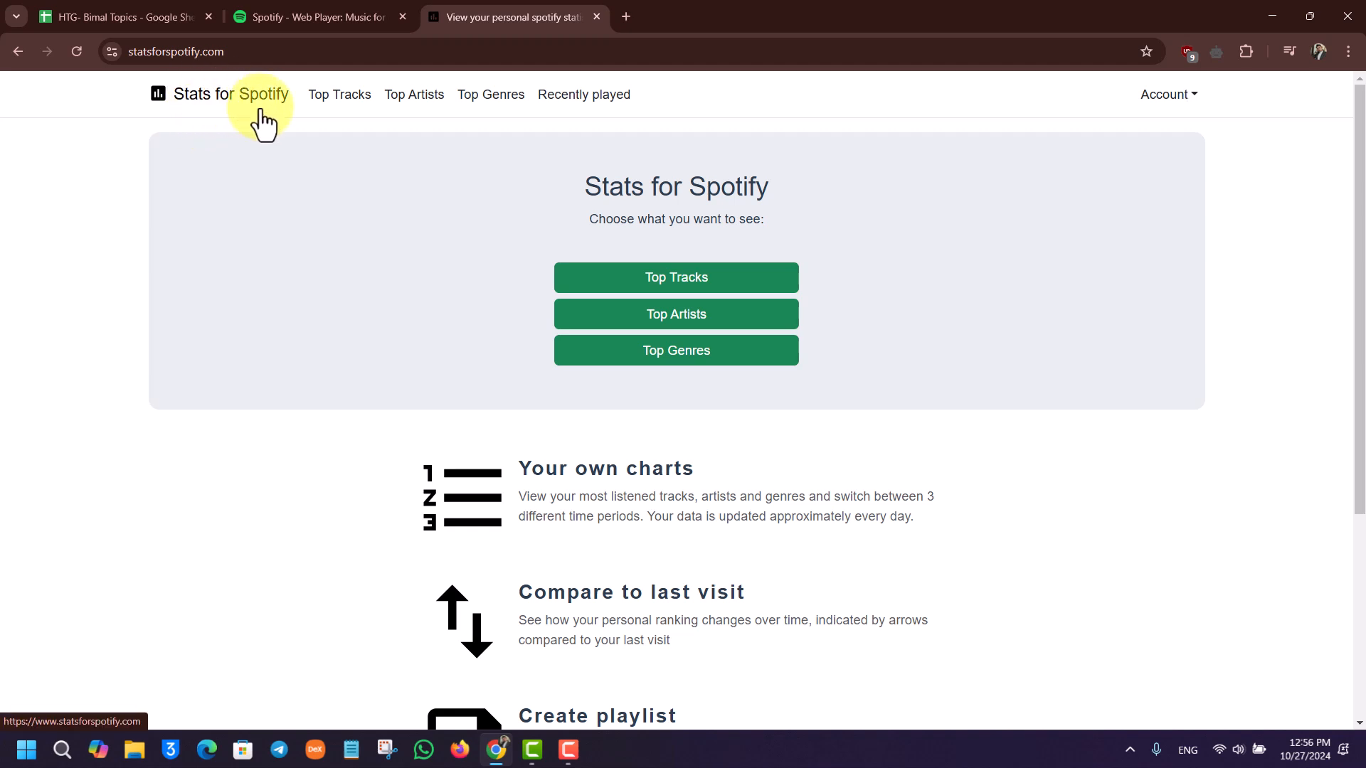
mouse_move(593, 94)
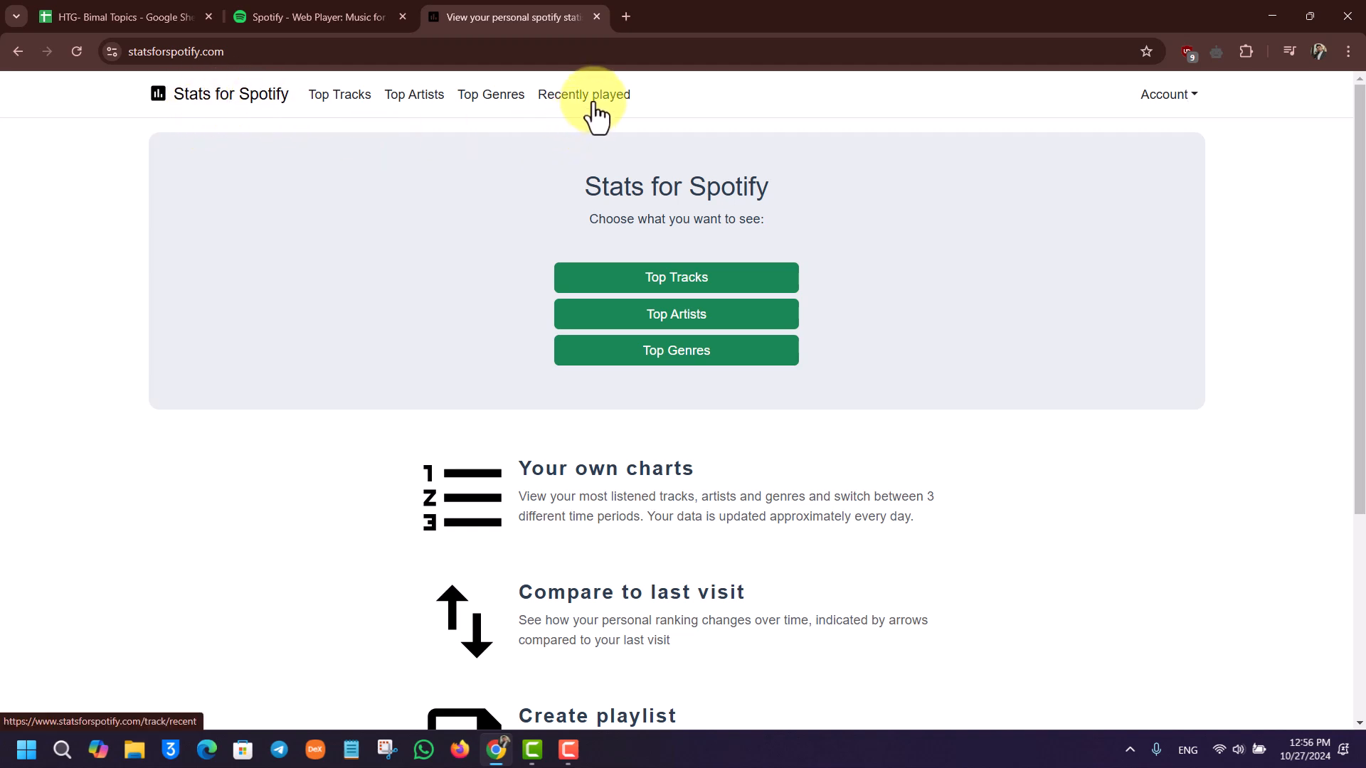
View the Recently played Tracks table, then return to Spotify's tab.
click(581, 94)
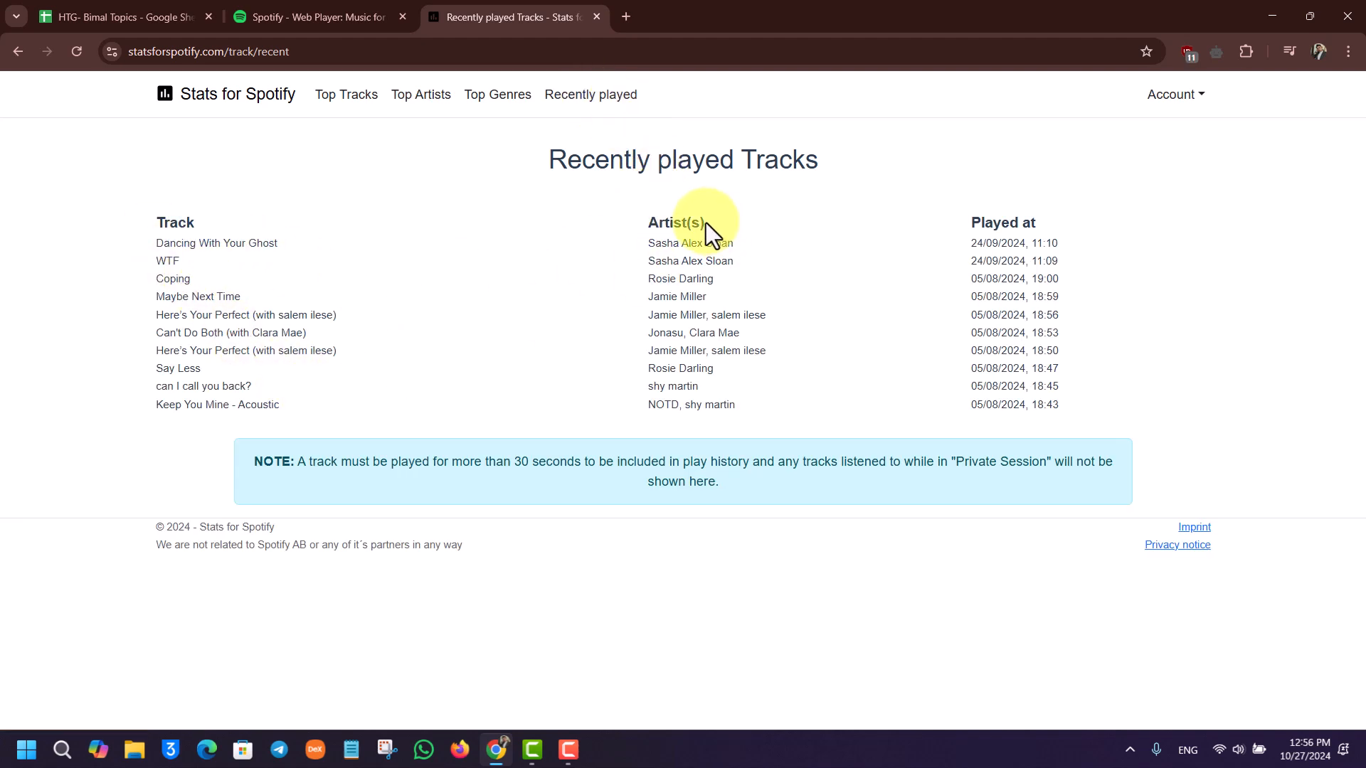
mouse_move(1075, 424)
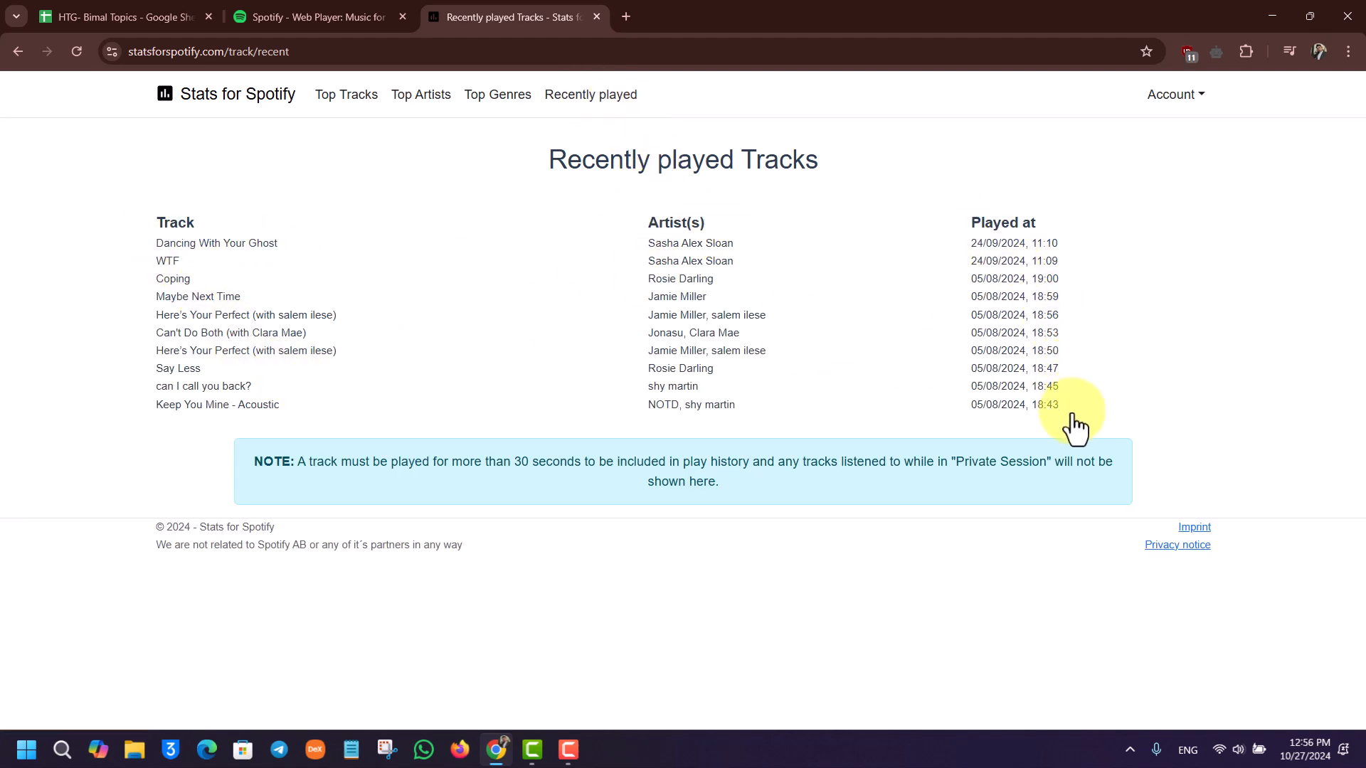
mouse_move(266, 462)
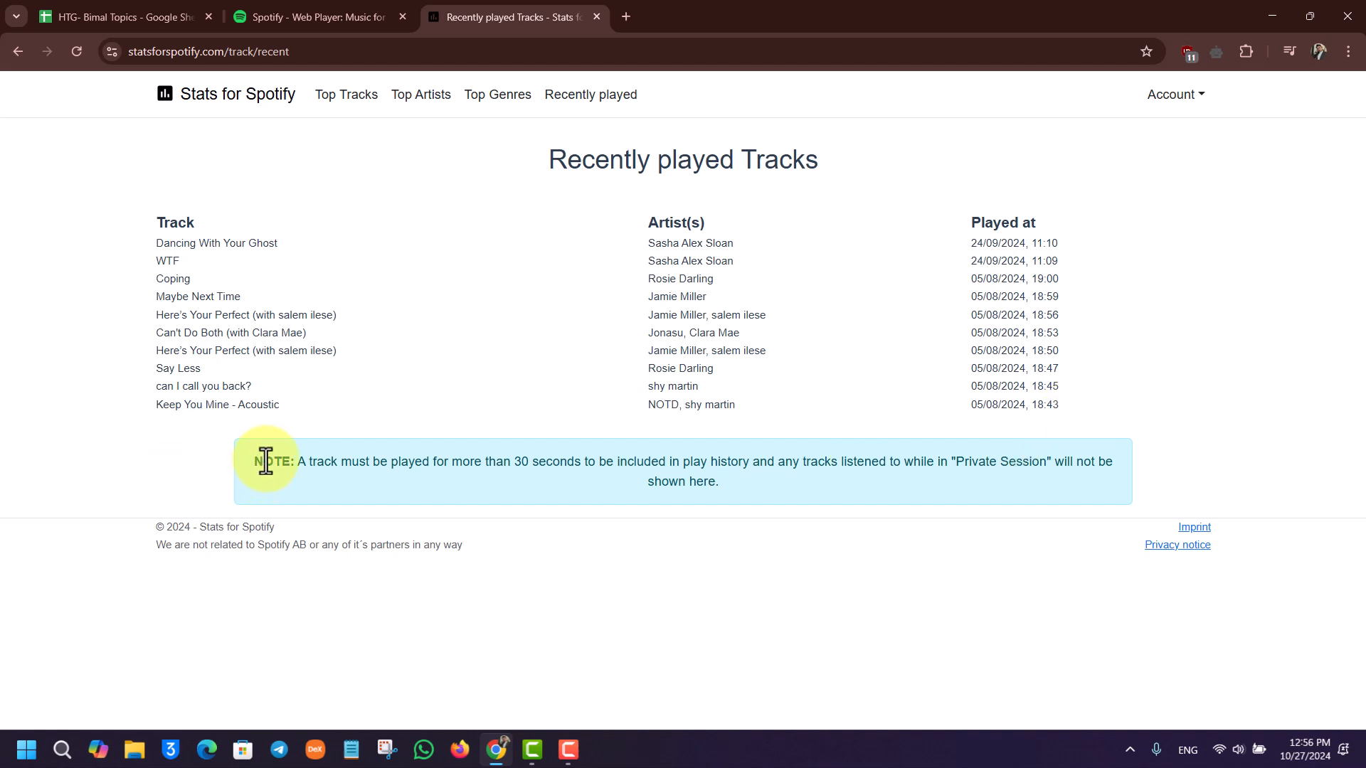
mouse_move(537, 457)
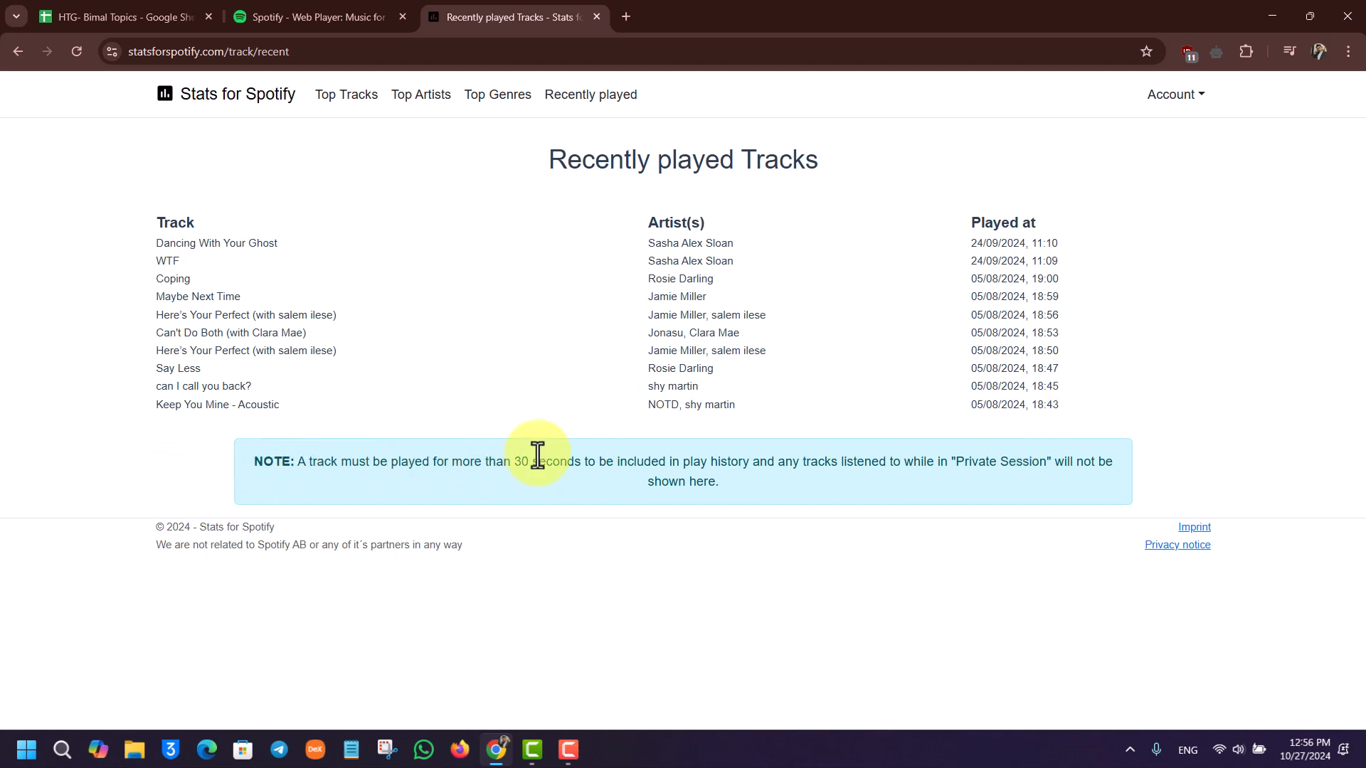
mouse_move(750, 494)
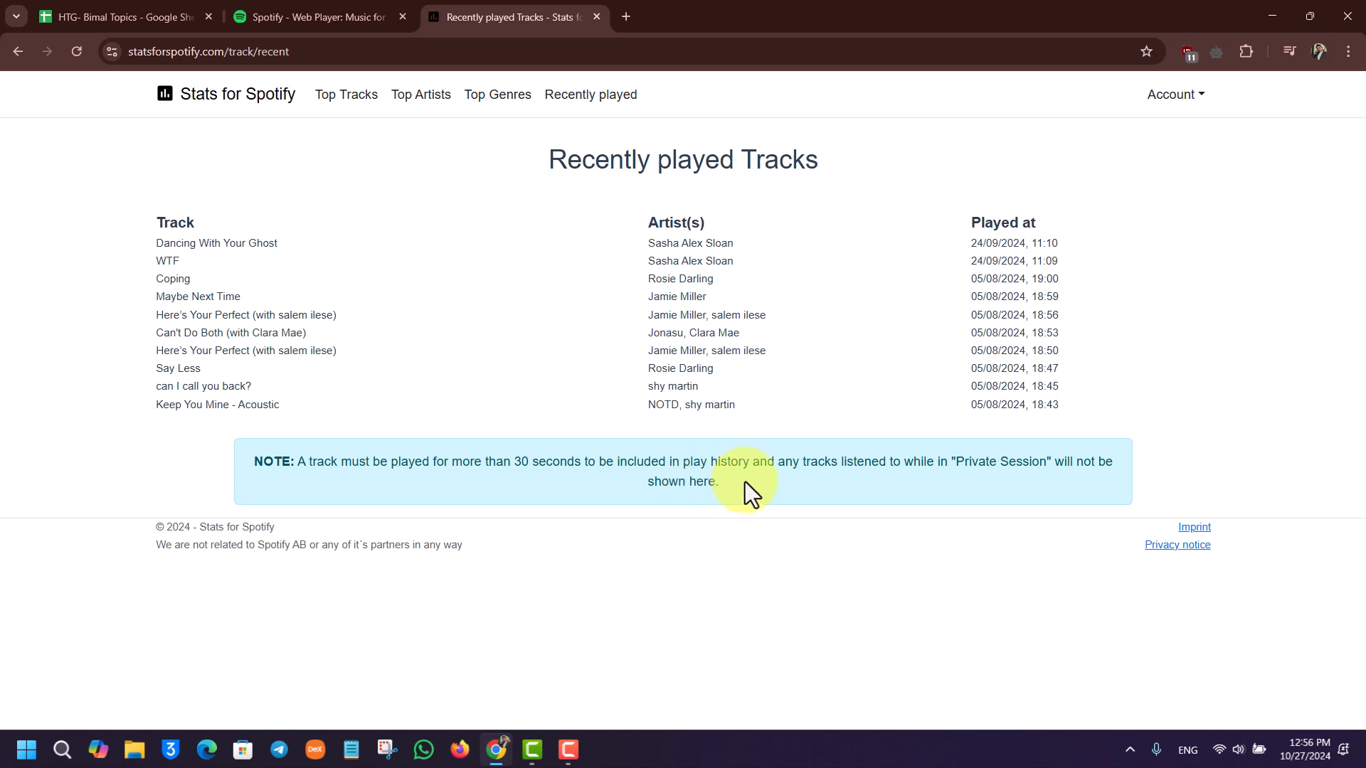
mouse_move(365, 305)
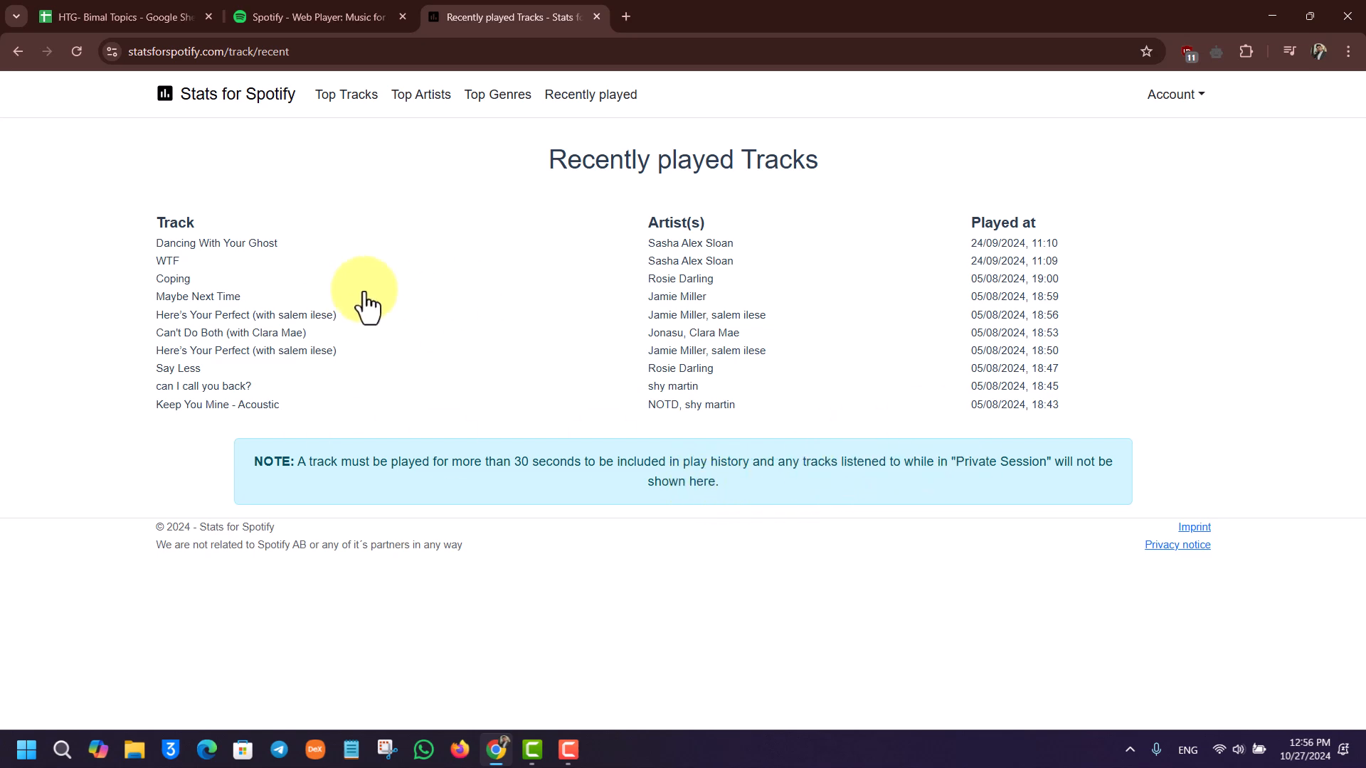
click(318, 17)
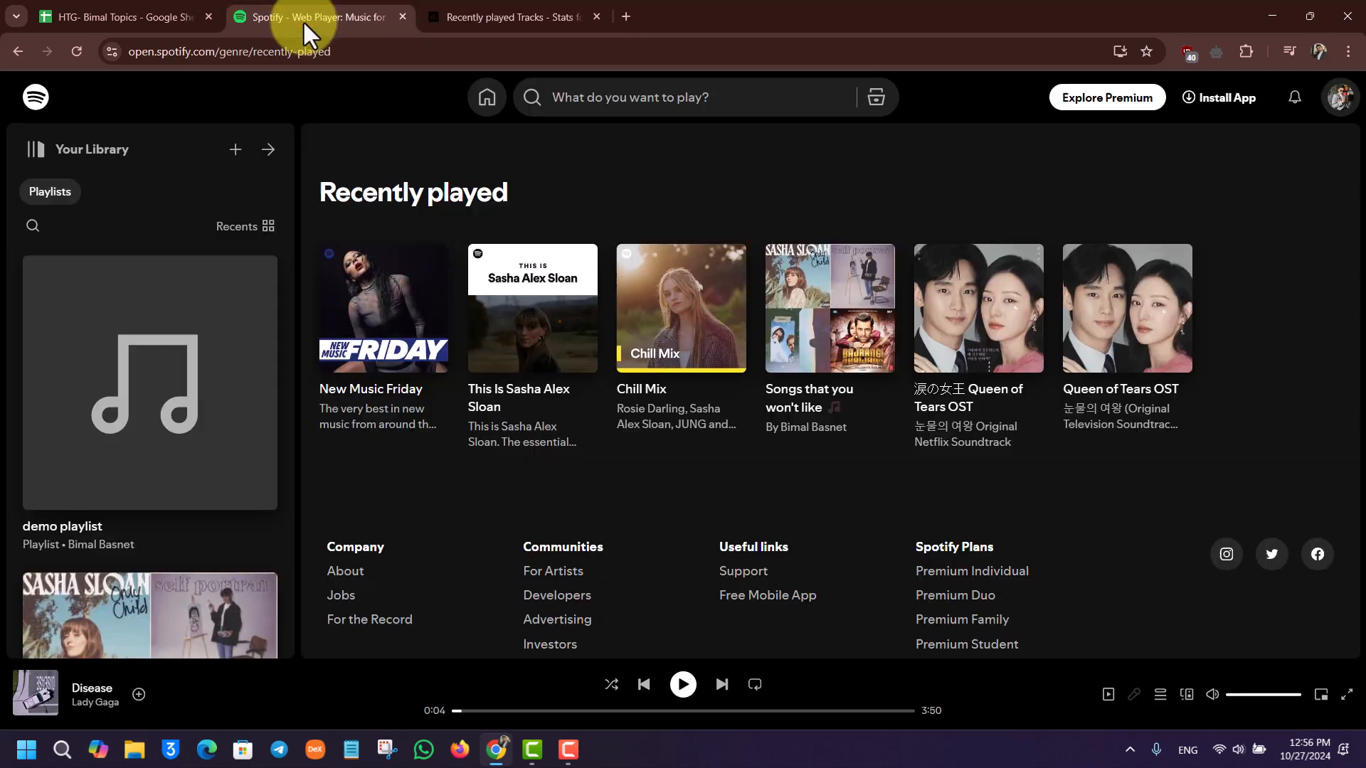
Return Stats for Spotify to its home page, then switch back to Spotify.
click(514, 17)
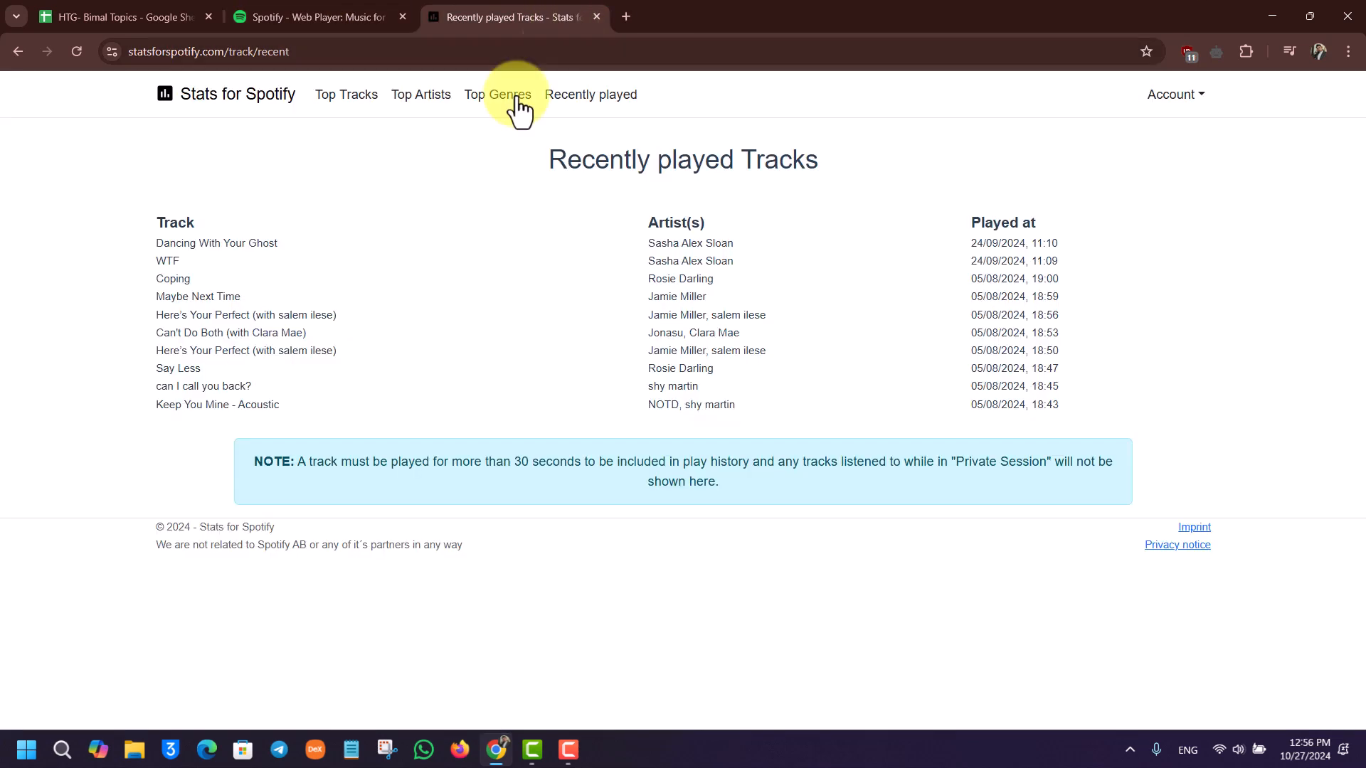
click(230, 94)
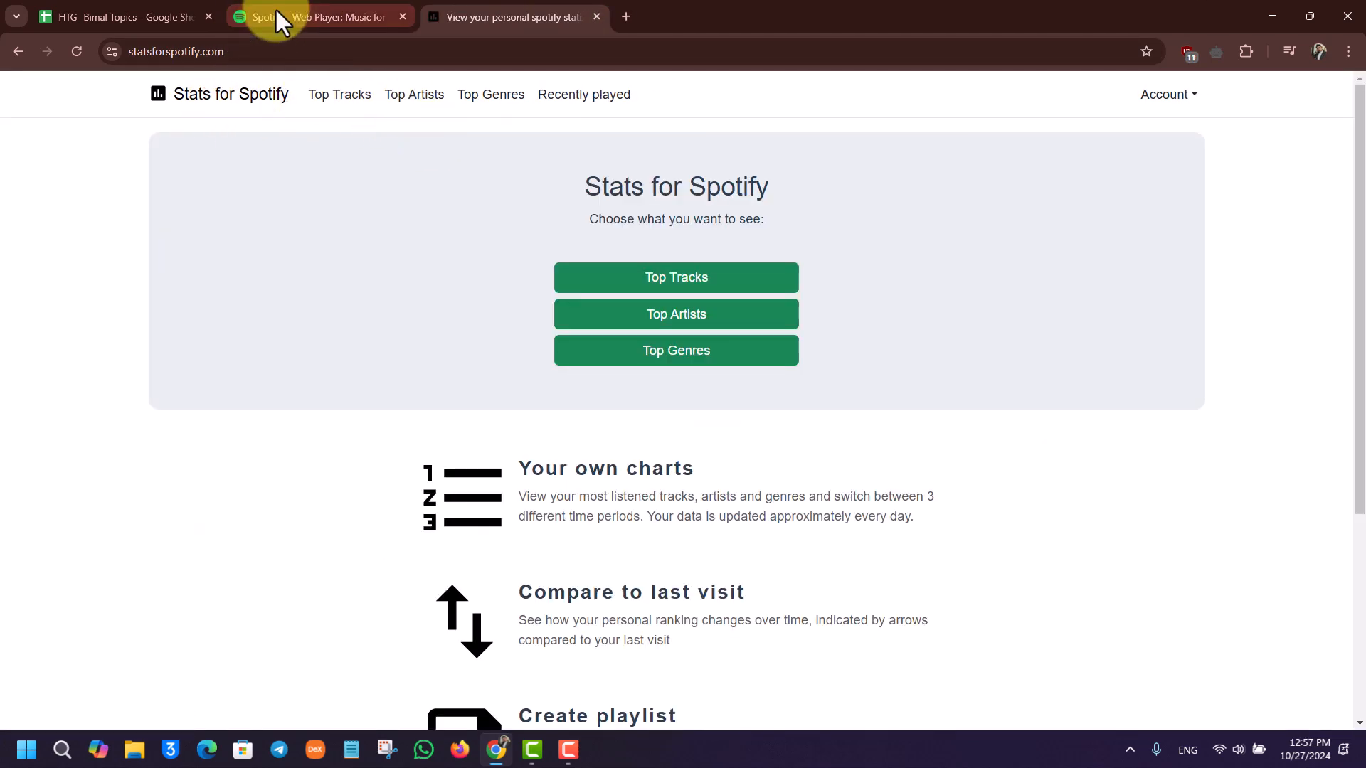
click(321, 17)
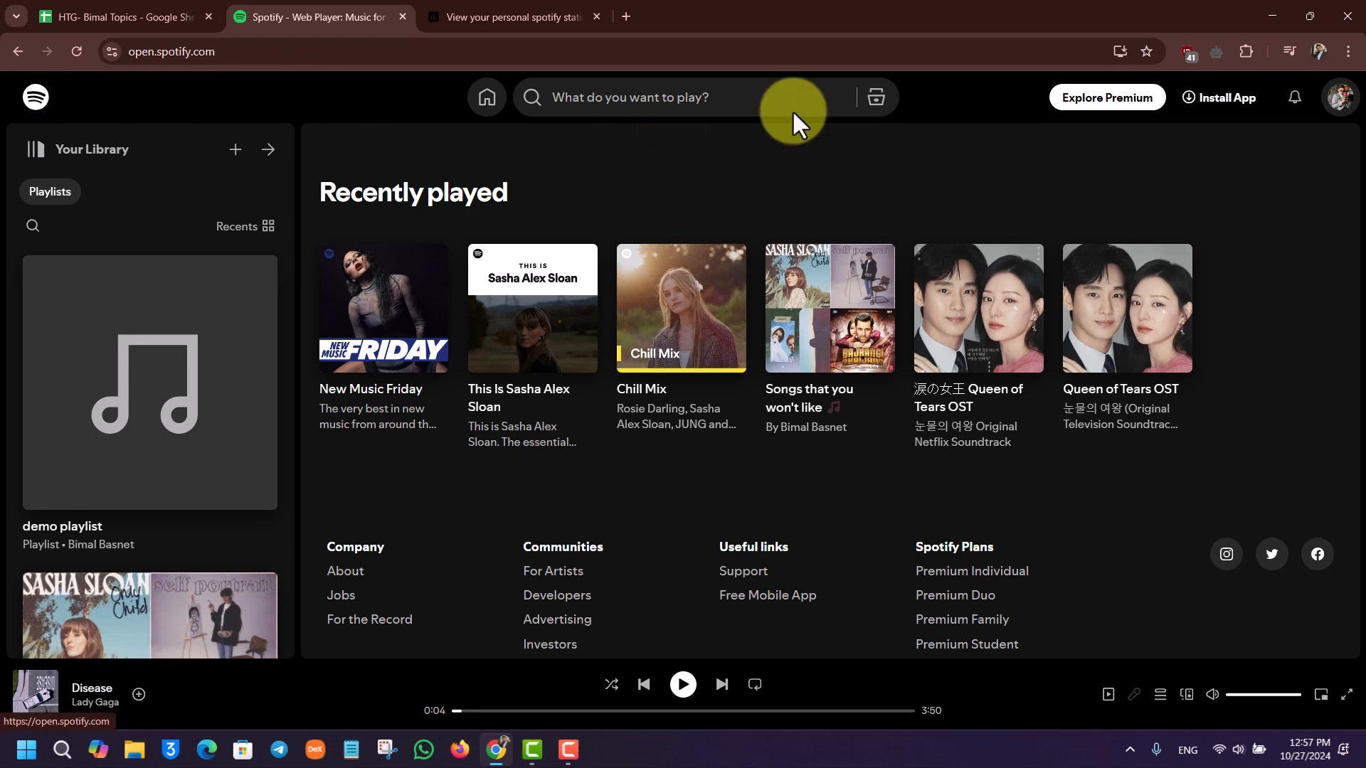